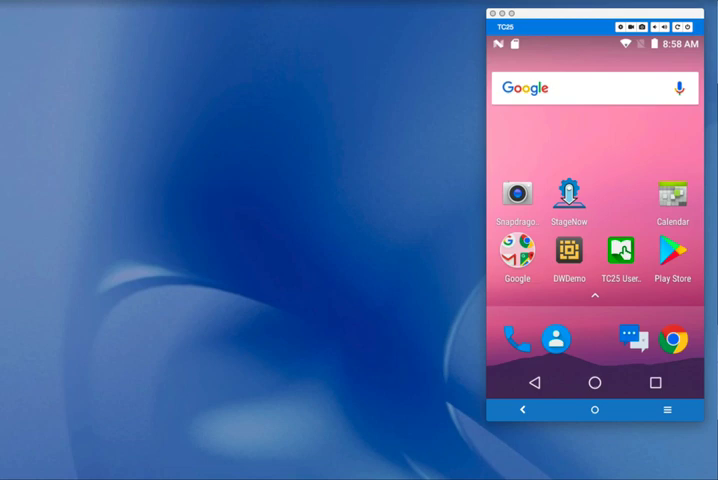
Reach the Settings list and scroll until Backup & reset is visible
{"action": "left_click_drag", "start_coordinate": [596, 44], "coordinate": [596, 200]}
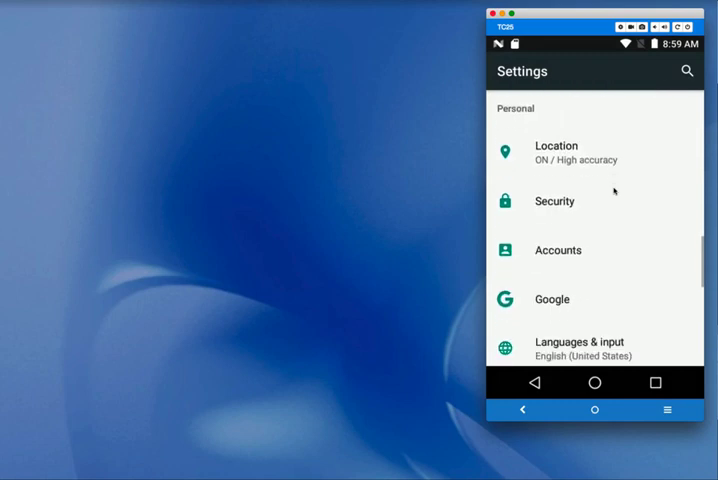
{"action": "scroll", "scroll_direction": "down", "scroll_amount": 3}
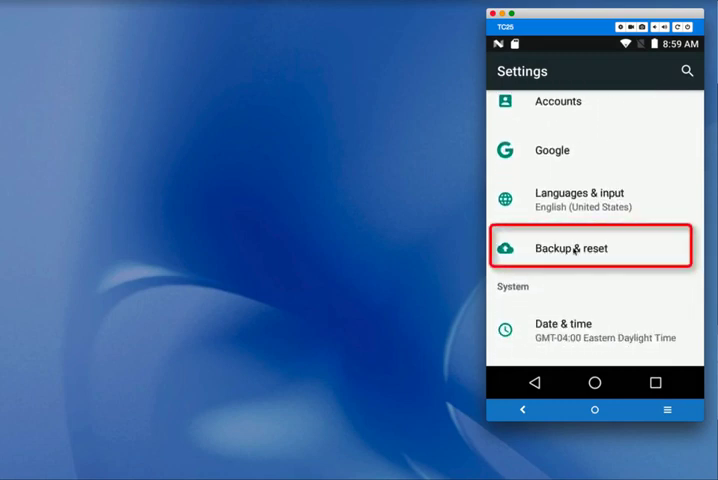
Go through Backup & reset to the Factory data reset screen listing data to erase
{"action": "left_click", "coordinate": [596, 248]}
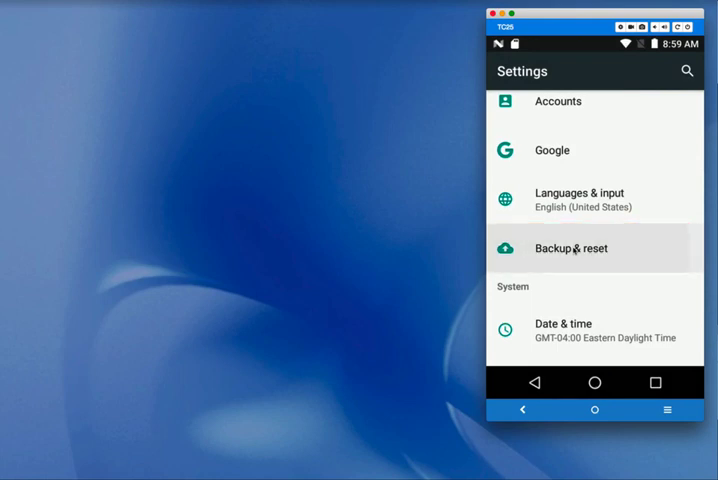
{"action": "left_click", "coordinate": [572, 248]}
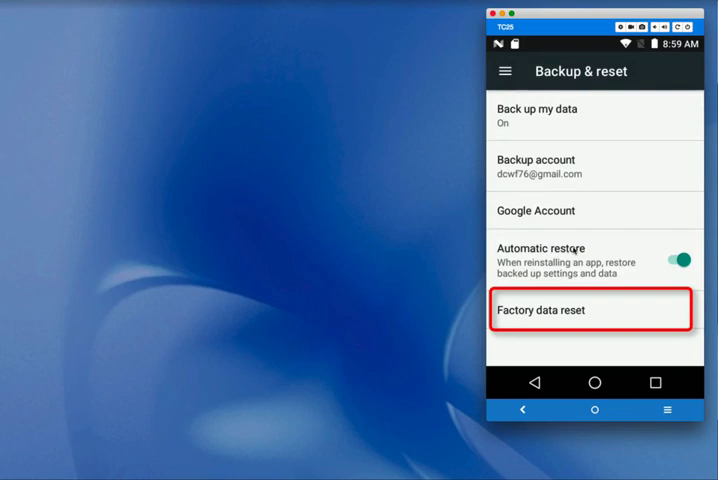
{"action": "left_click", "coordinate": [592, 310]}
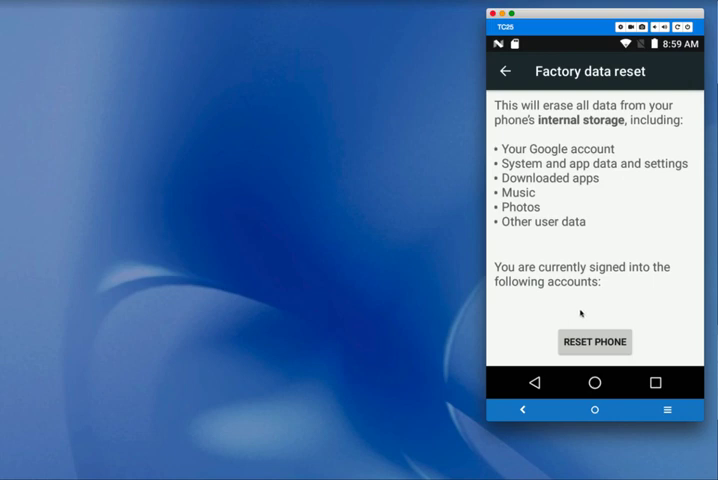
Choose RESET PHONE and begin entering the device PIN to confirm
{"action": "left_click", "coordinate": [594, 342]}
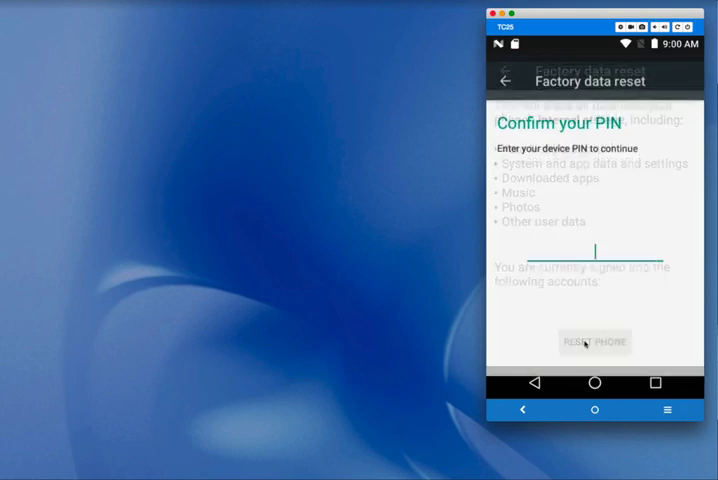
{"action": "left_click", "coordinate": [592, 250]}
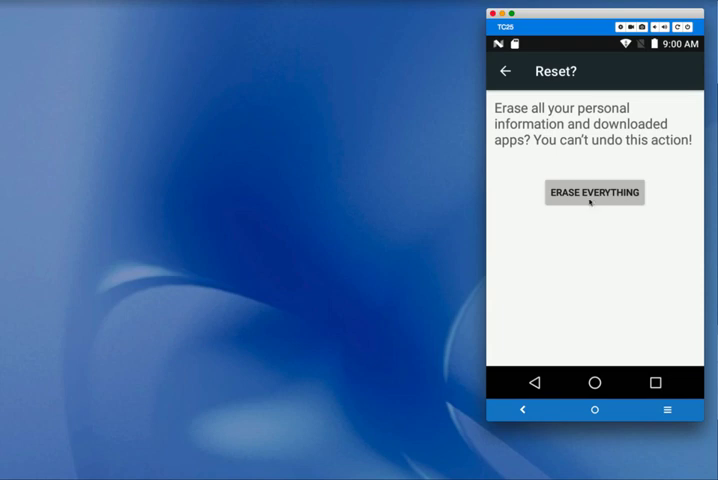
{"action": "left_click", "coordinate": [594, 192]}
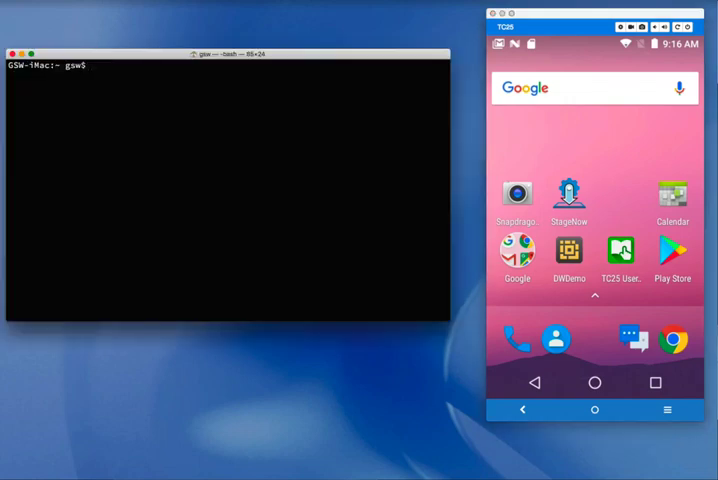
Start an adb shell on the TC20 and enter df -h for human-readable disk usage
{"action": "type", "text": "adb shell"}
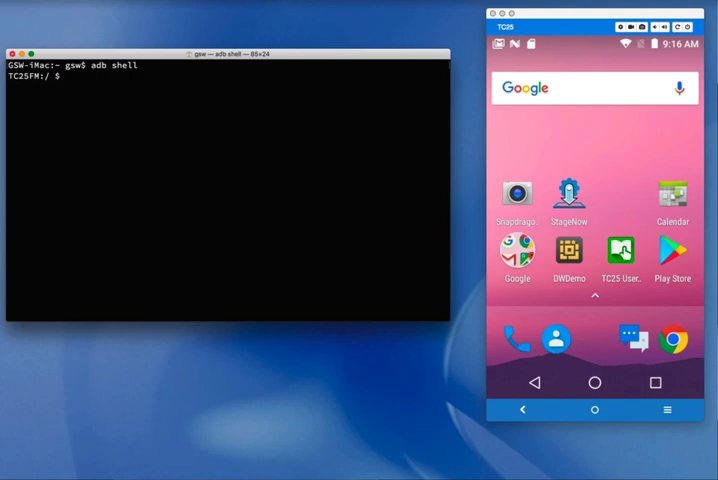
{"action": "type", "text": "df"}
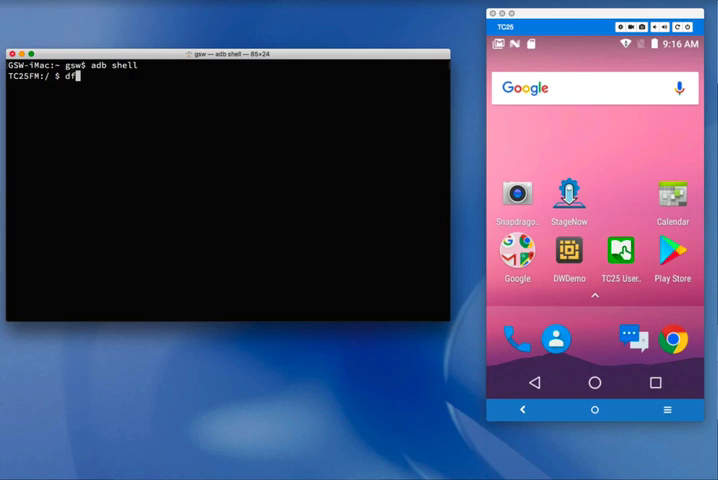
{"action": "type", "text": "-"}
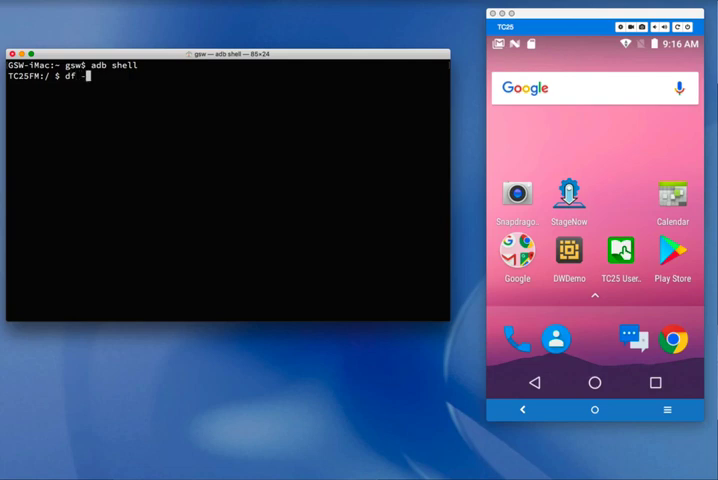
{"action": "type", "text": "h"}
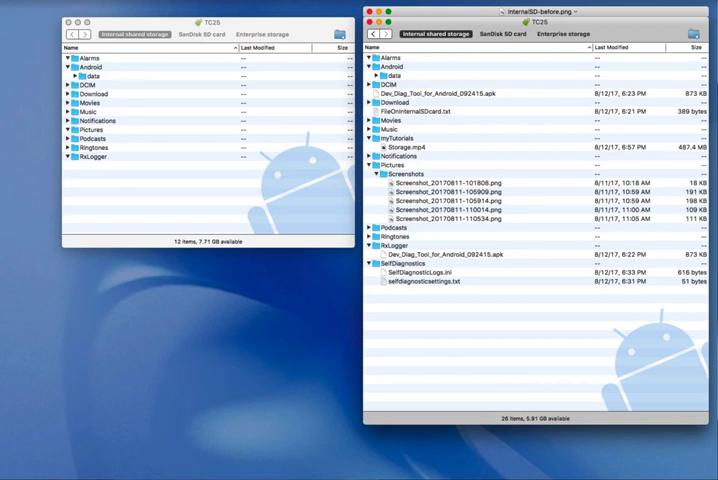
Bring the before-reset Android File Transfer screenshot beside the live storage window
{"action": "left_click", "coordinate": [450, 112]}
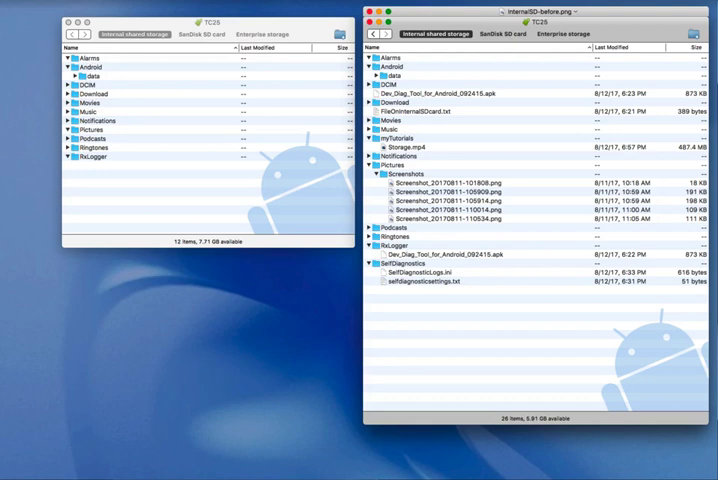
{"action": "left_click", "coordinate": [420, 148]}
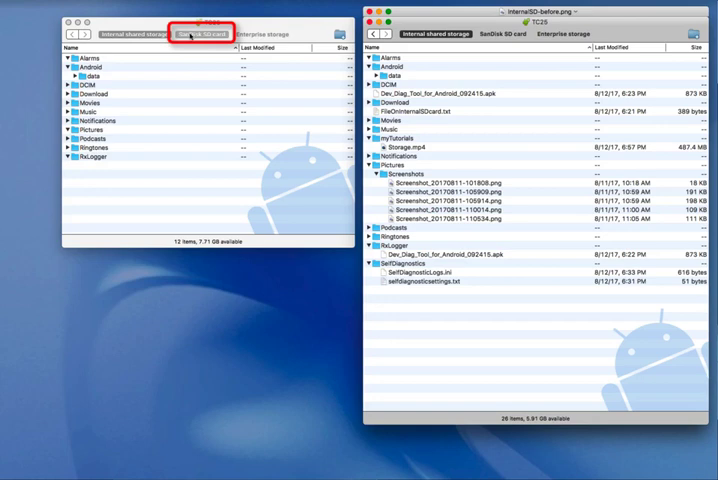
Show the SanDisk SD card contents in the TC20's Android File Transfer window
{"action": "left_click", "coordinate": [198, 32]}
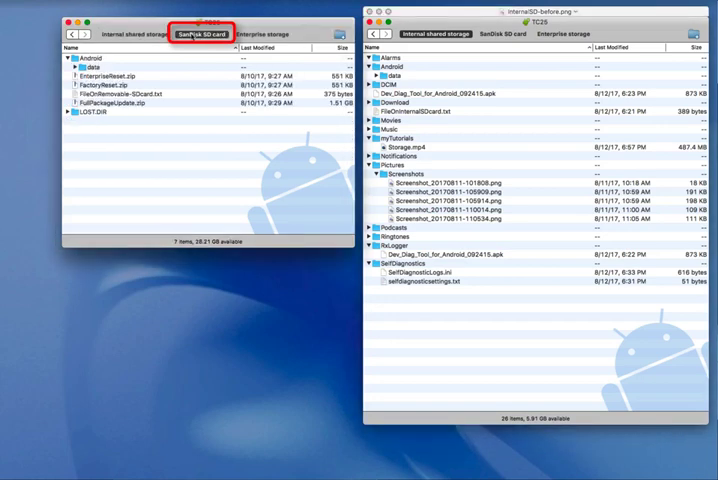